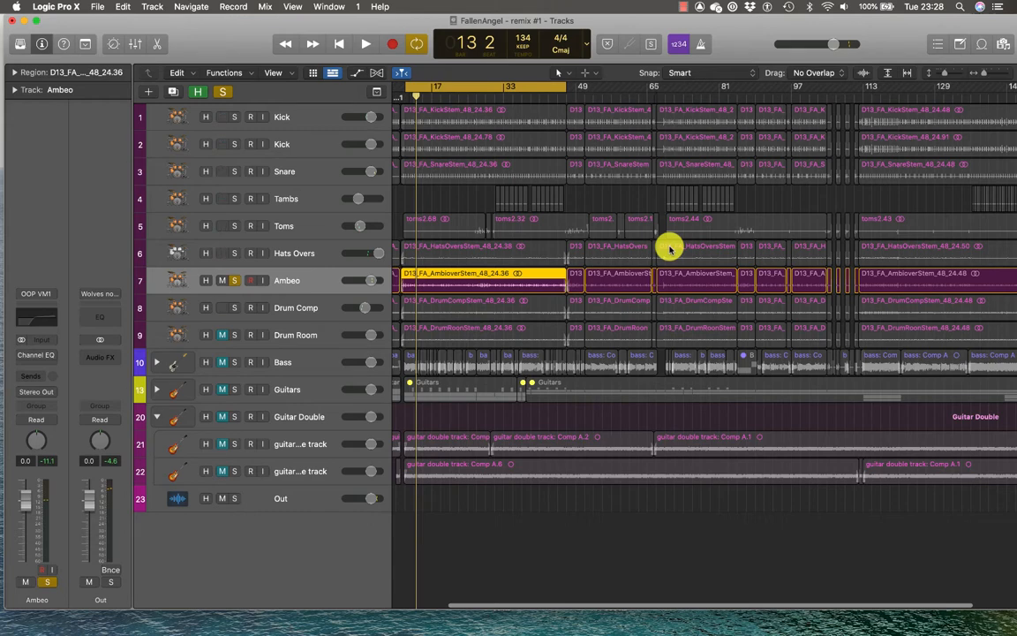
pyautogui.moveTo(307, 282)
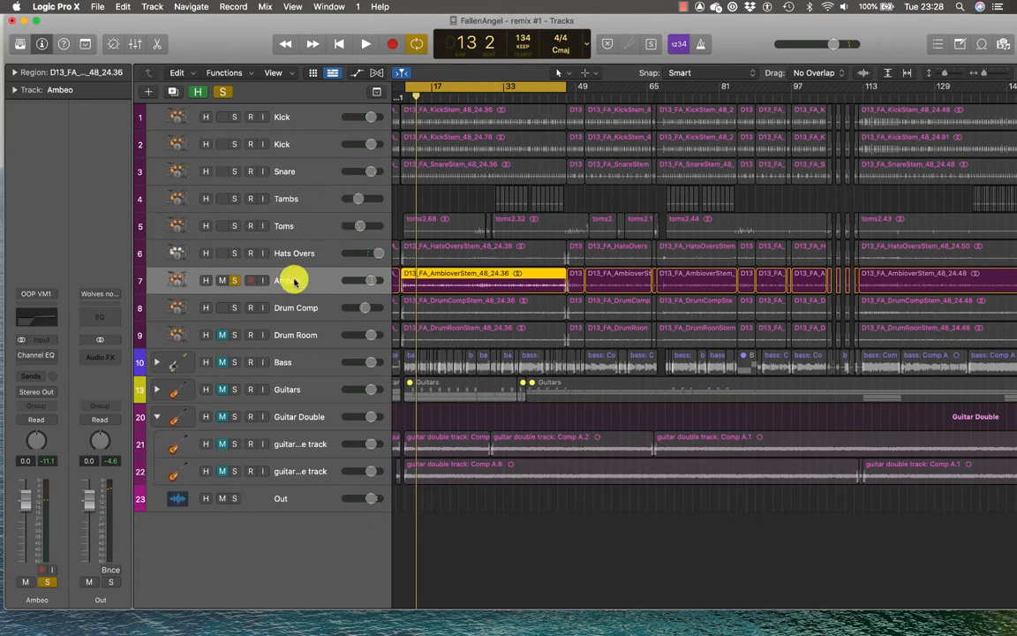
pyautogui.moveTo(311, 284)
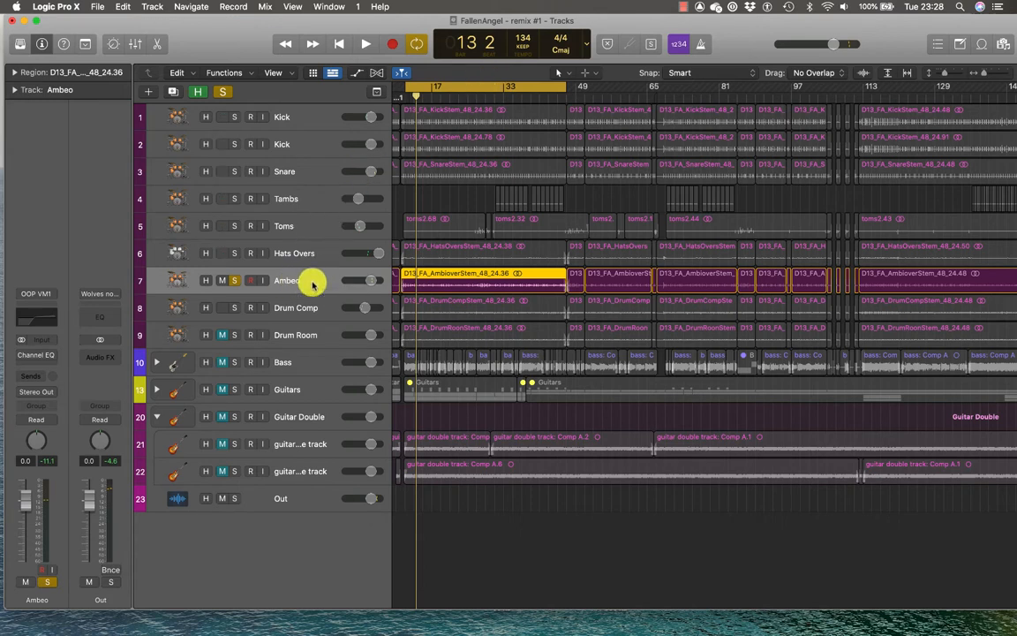
# Step: Play the soloed Ambeo track and set its volume to about +2.1 dB
pyautogui.click(356, 43)
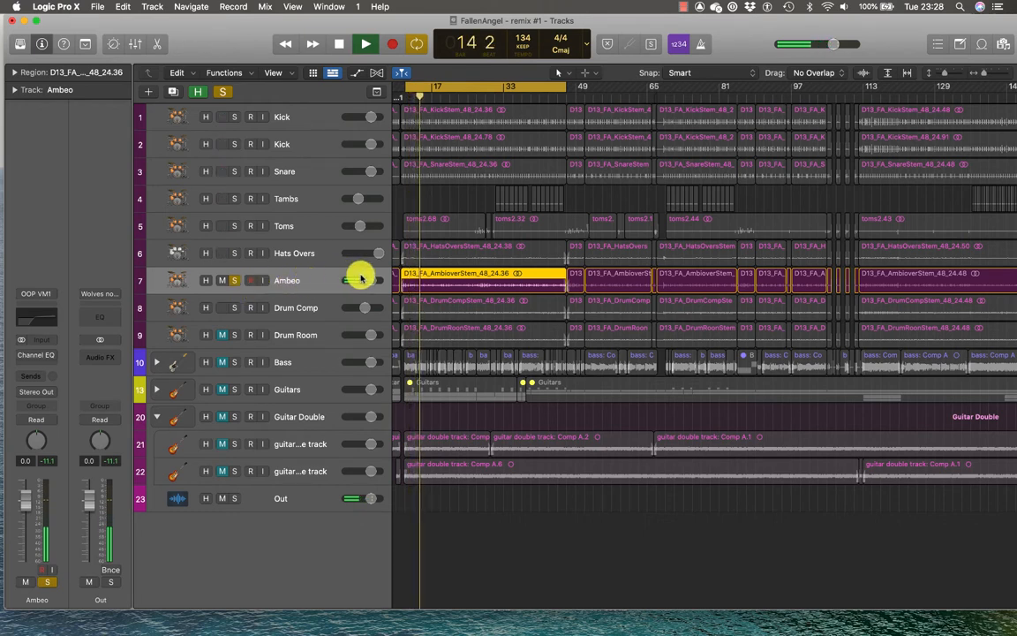
pyautogui.moveTo(360, 279); pyautogui.dragTo(349, 279)
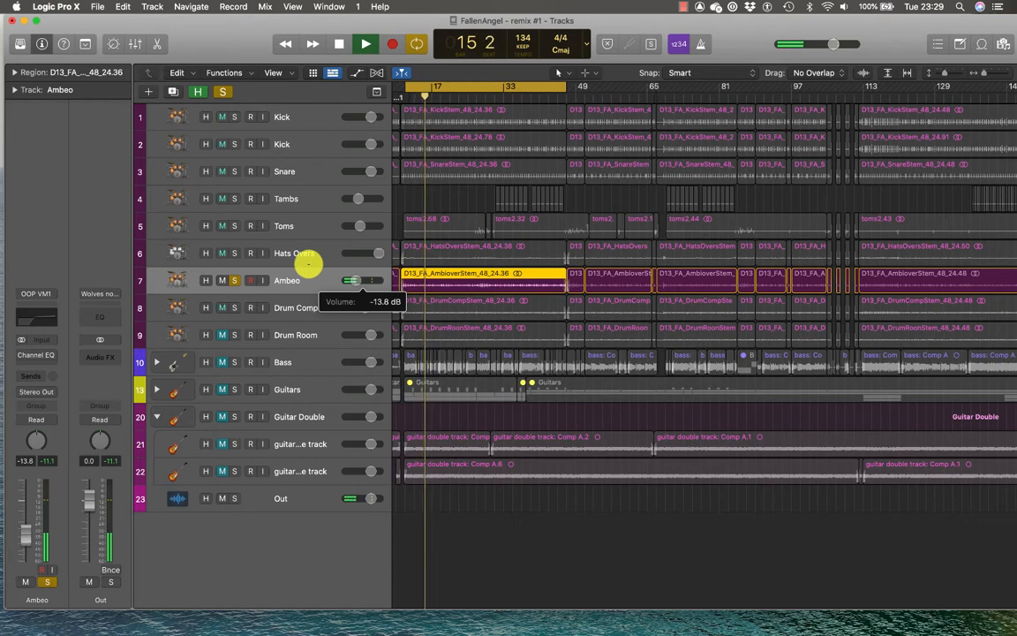
pyautogui.moveTo(309, 265); pyautogui.dragTo(377, 265)
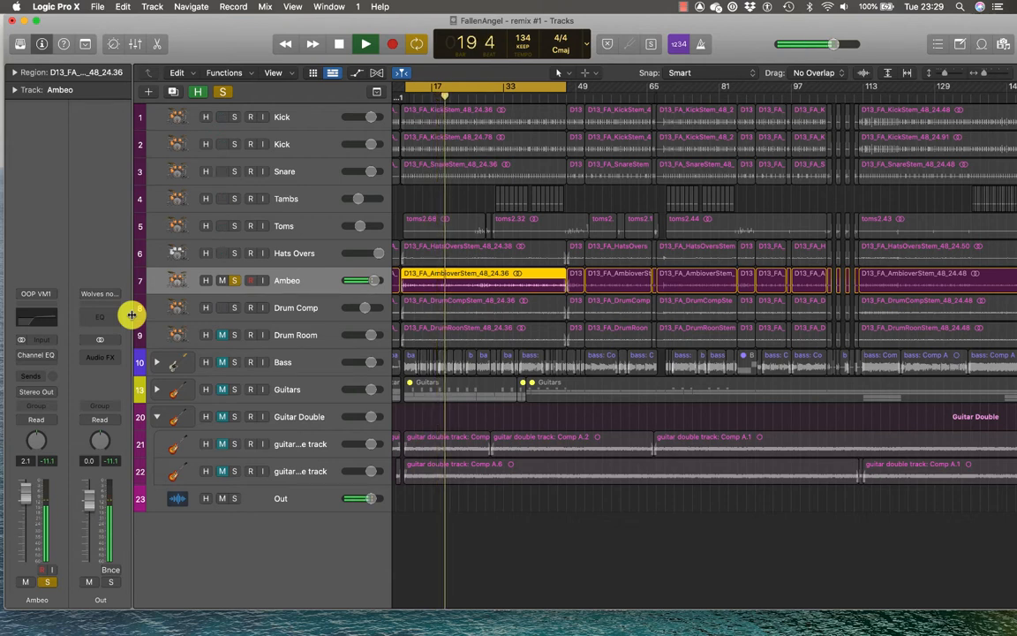
# Step: Open the Ambeo Channel EQ and sweep the high-pass cutoff to about 98 Hz
pyautogui.click(365, 43)
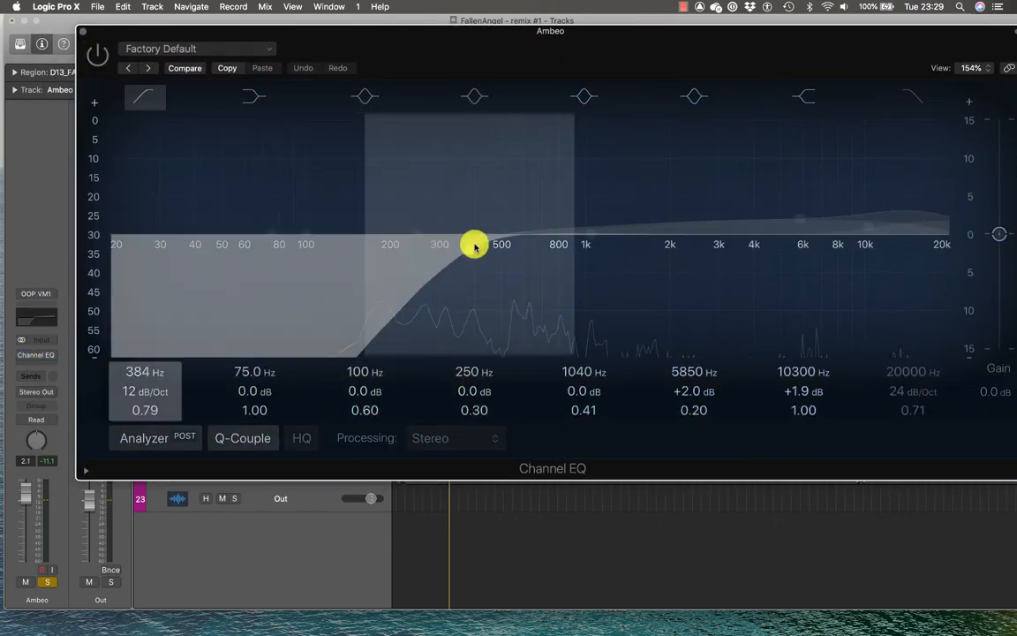
pyautogui.moveTo(474, 244); pyautogui.dragTo(122, 244)
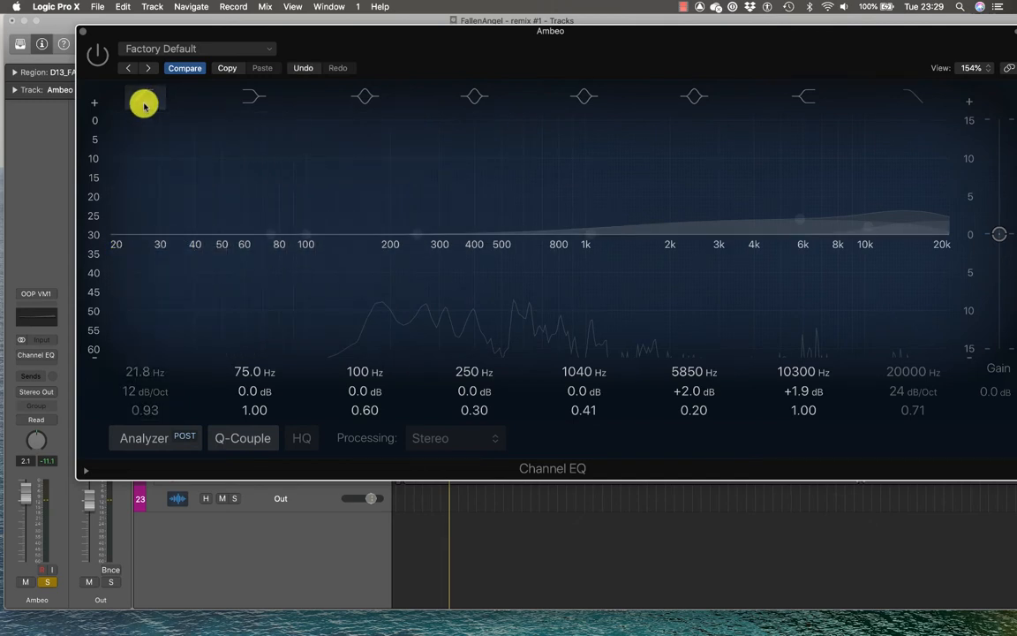
pyautogui.moveTo(144, 105); pyautogui.dragTo(306, 243)
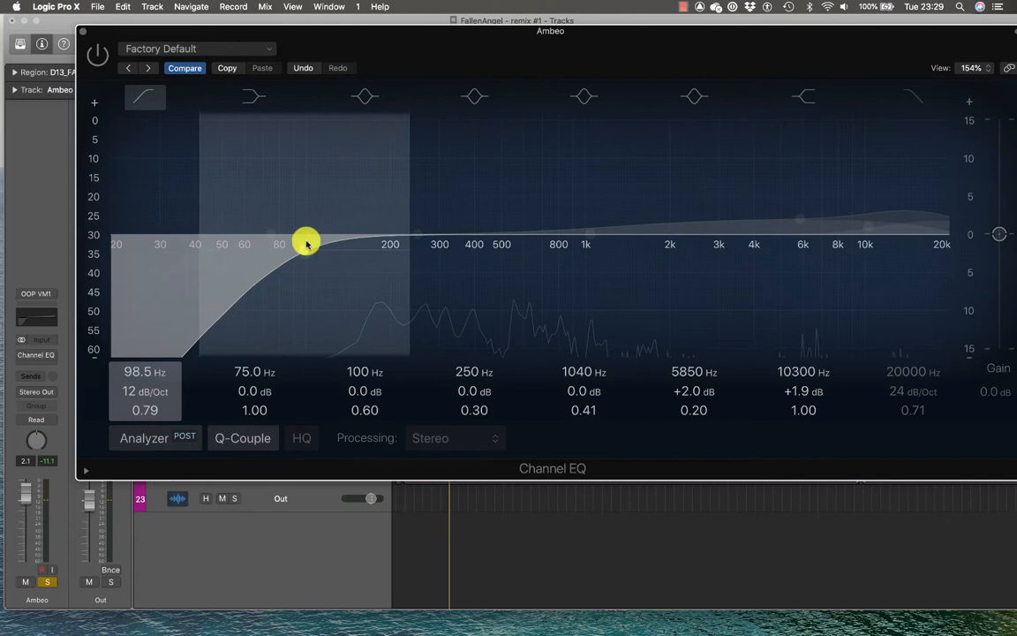
# Step: Adjust the high-pass cutoff through 238 and 214 Hz, settling near 280 Hz
pyautogui.moveTo(307, 242); pyautogui.dragTo(410, 242)
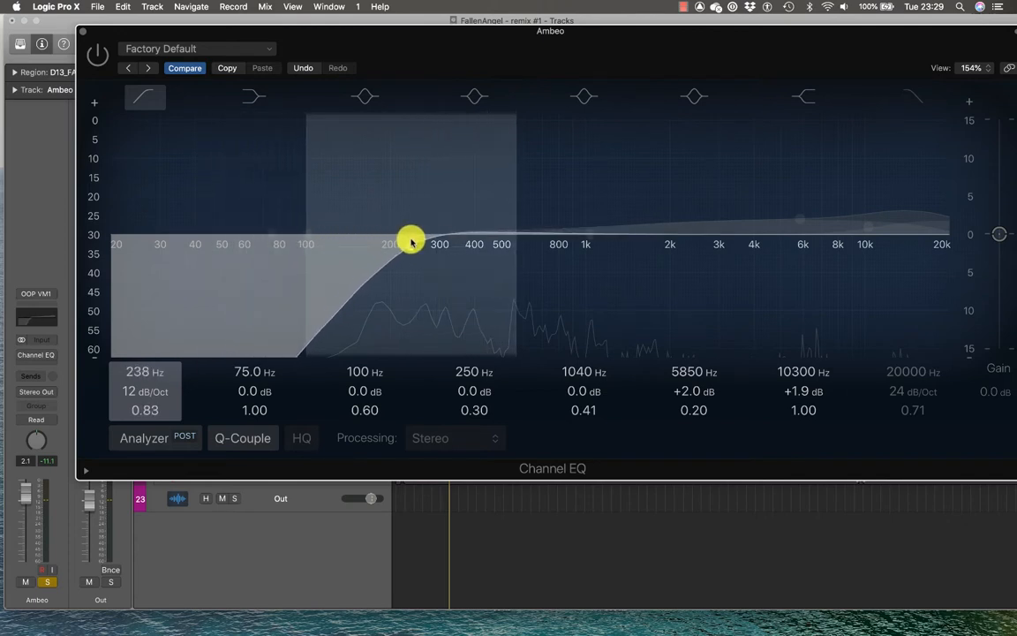
pyautogui.moveTo(411, 240); pyautogui.dragTo(398, 243)
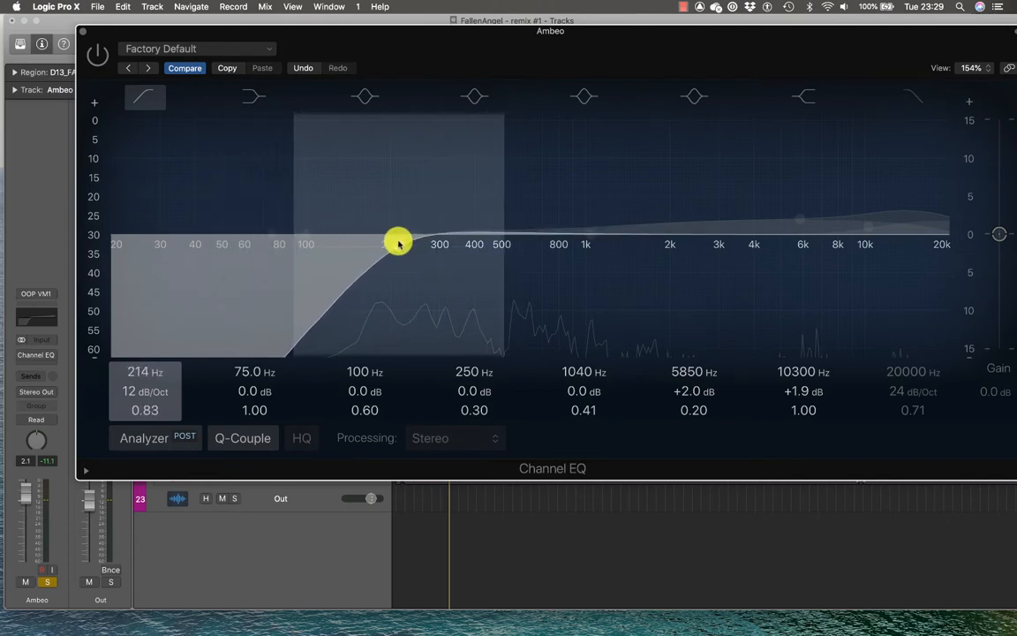
pyautogui.moveTo(398, 242); pyautogui.dragTo(427, 243)
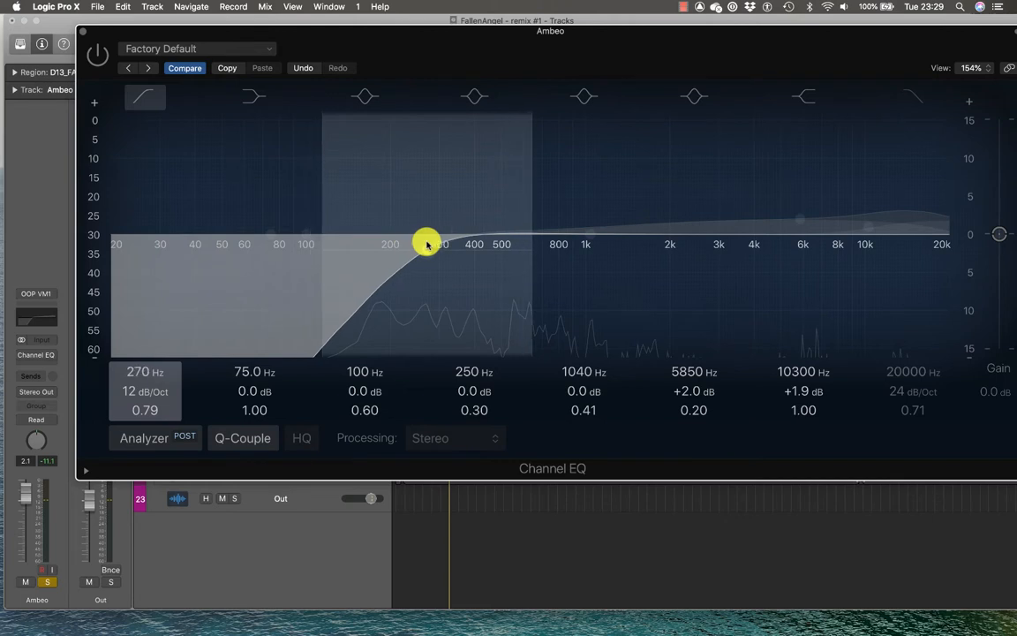
pyautogui.moveTo(426, 244); pyautogui.dragTo(430, 242)
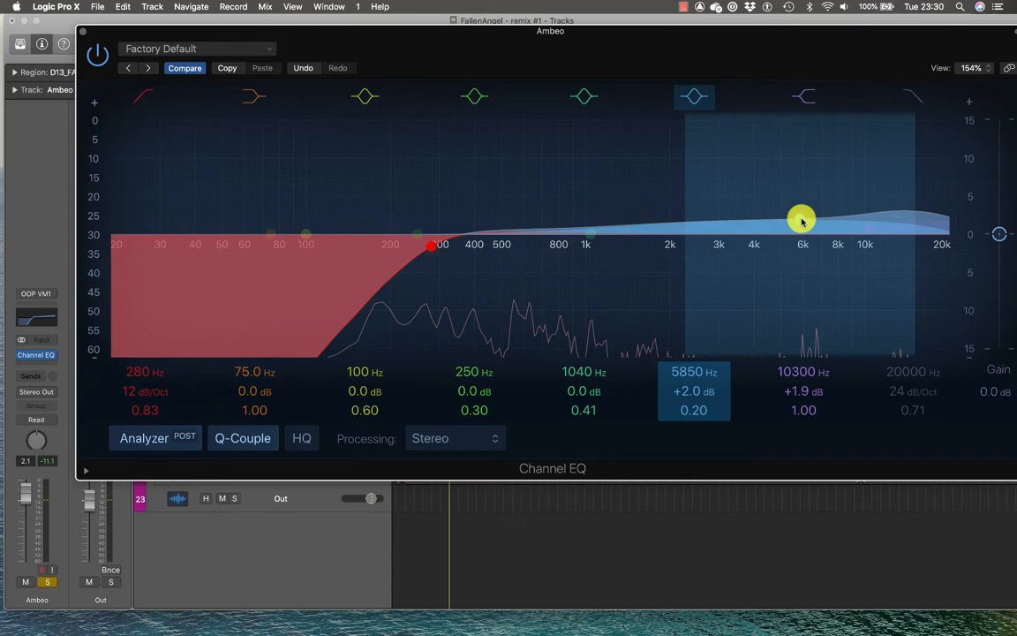
pyautogui.click(92, 57)
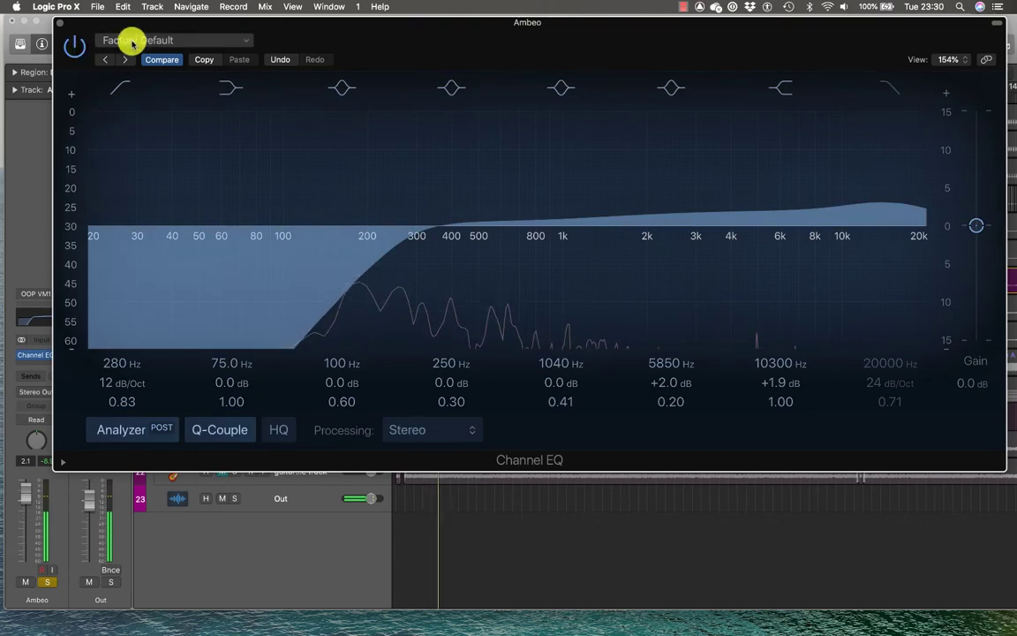
pyautogui.click(75, 46)
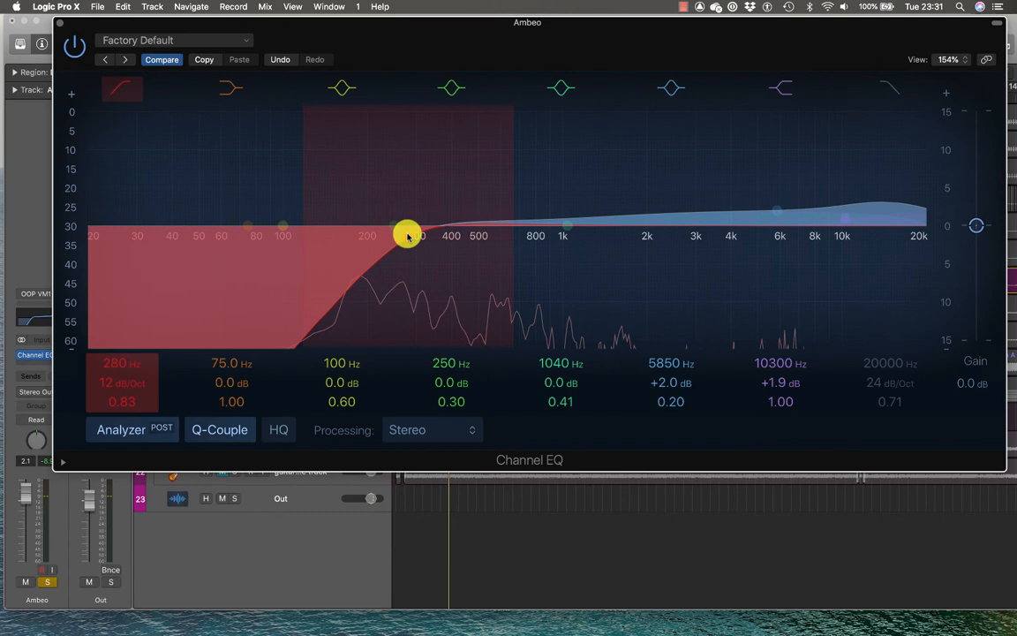
# Step: Sweep the Ambeo low-cut down to 64 Hz, then back up near 300 Hz
pyautogui.moveTo(407, 235); pyautogui.dragTo(245, 259)
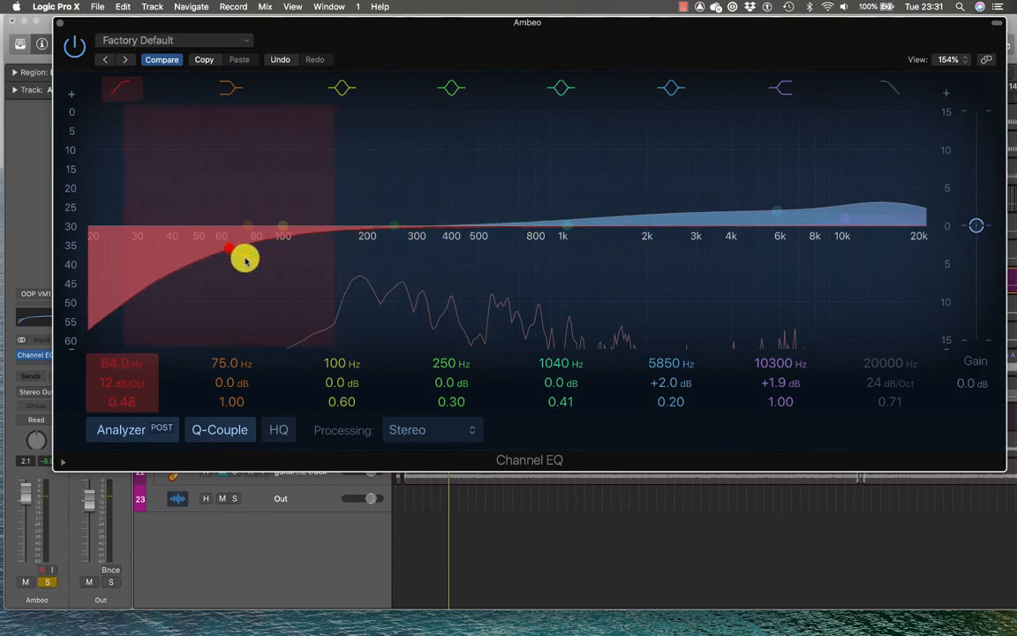
pyautogui.moveTo(245, 259); pyautogui.dragTo(416, 235)
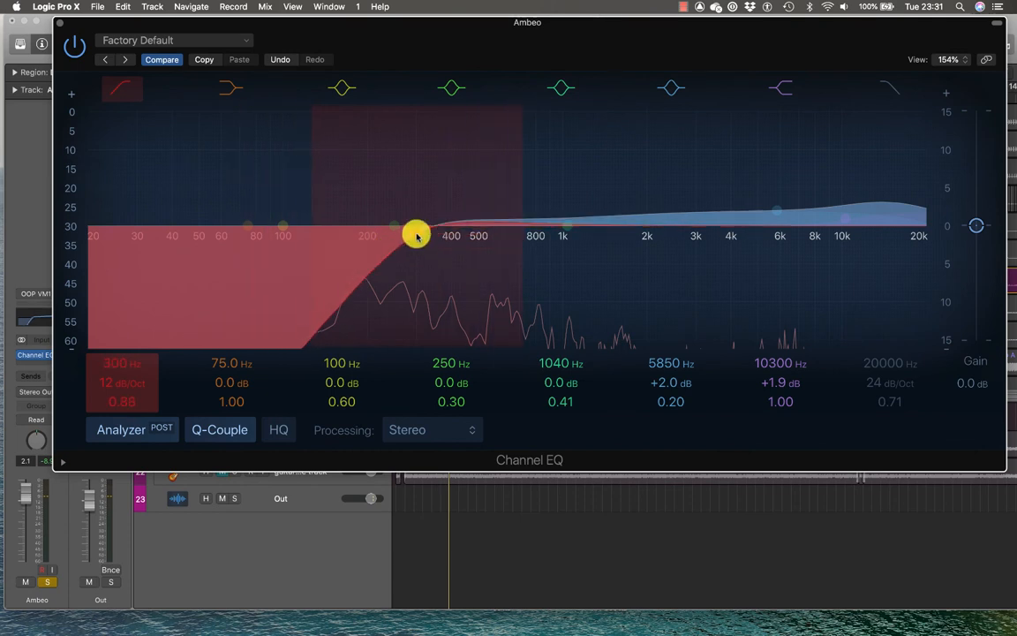
pyautogui.moveTo(416, 234); pyautogui.dragTo(424, 241)
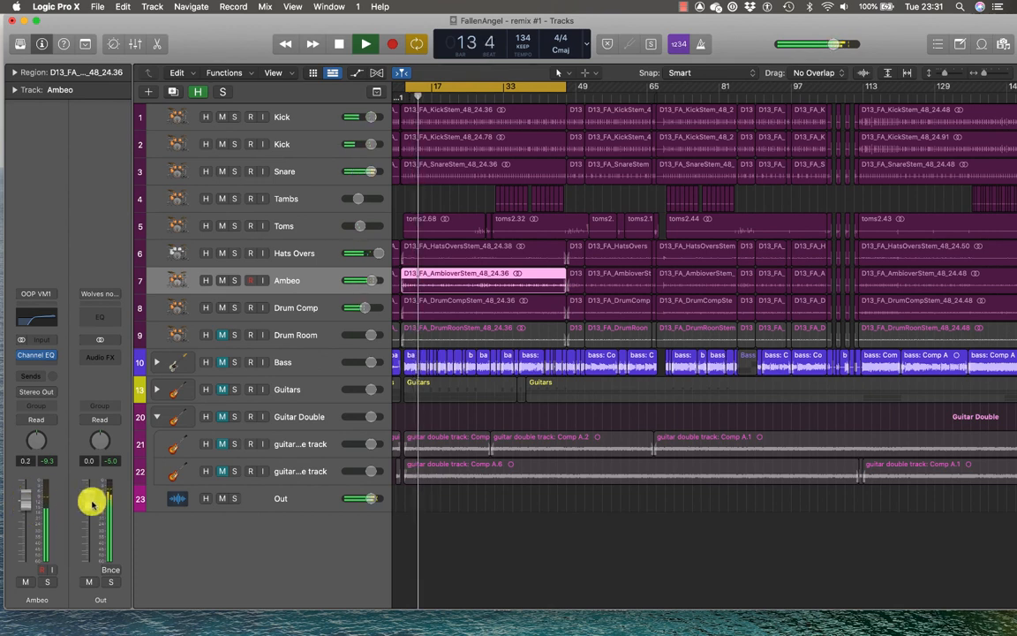
# Step: Adjust a control at the bottom of the mixer during full drum playback
pyautogui.moveTo(100, 512); pyautogui.dragTo(100, 507)
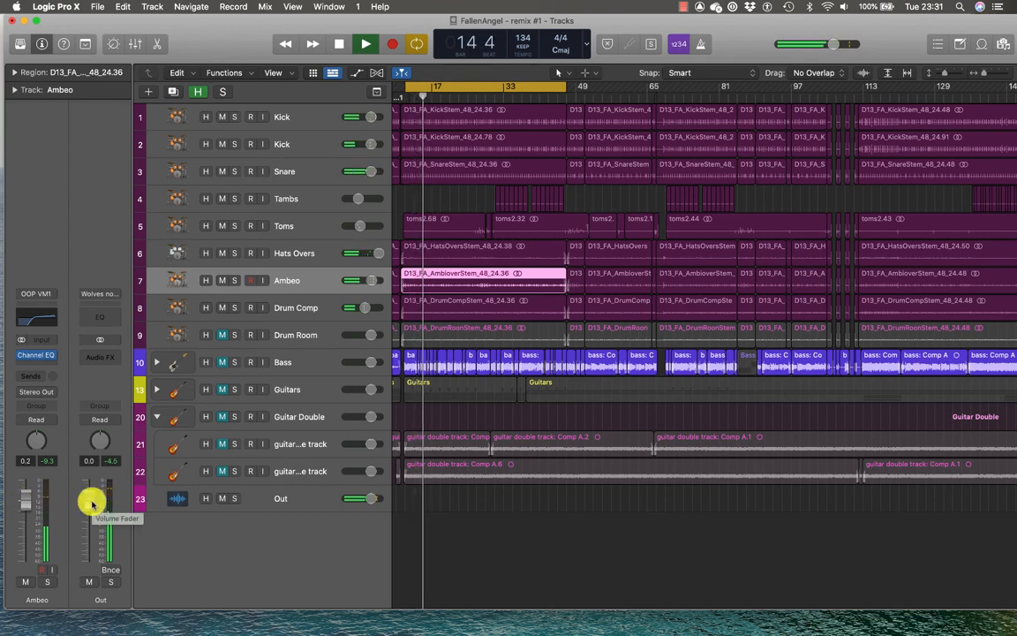